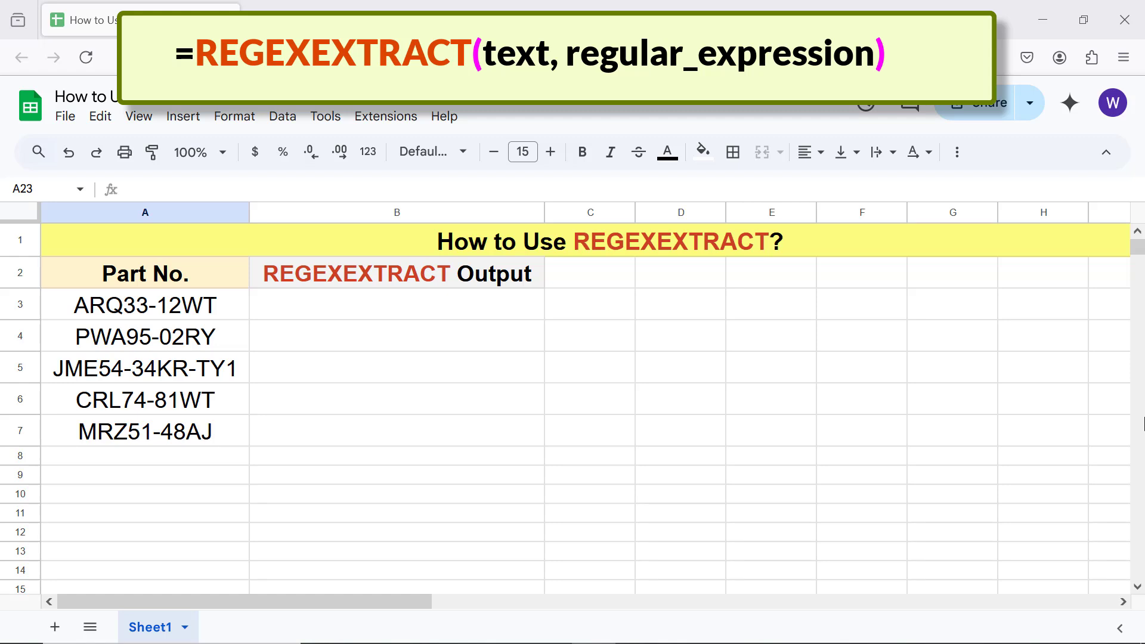
Step: Select cell B3 as the first formula cell, next to part number A3
{"action": "left_click", "coordinate": [143, 305]}
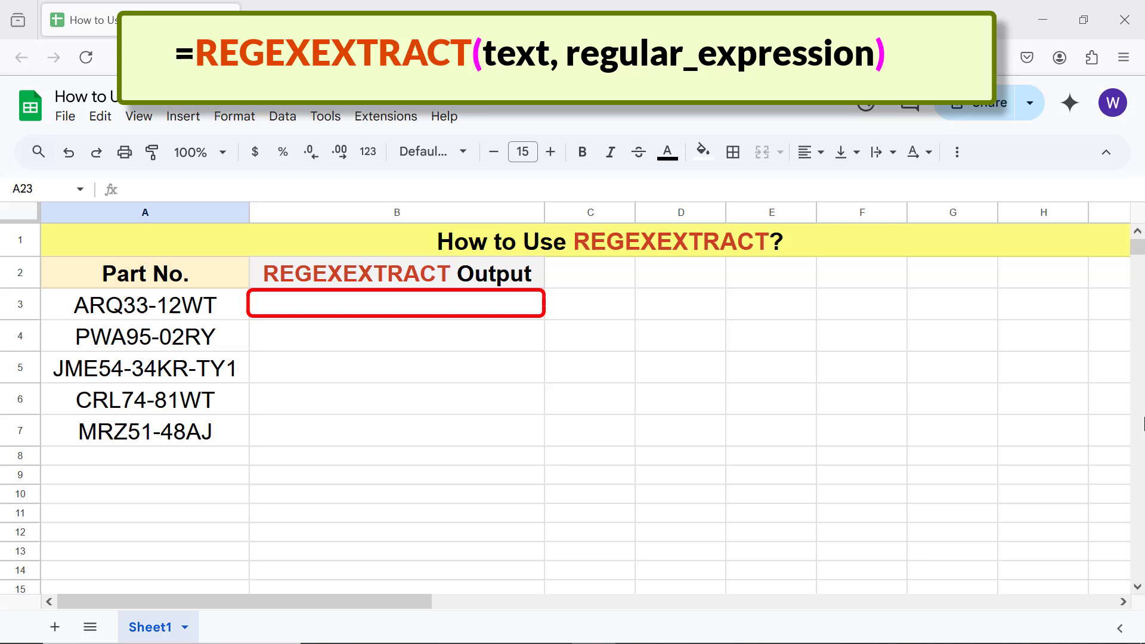
{"action": "mouse_move", "coordinate": [492, 374]}
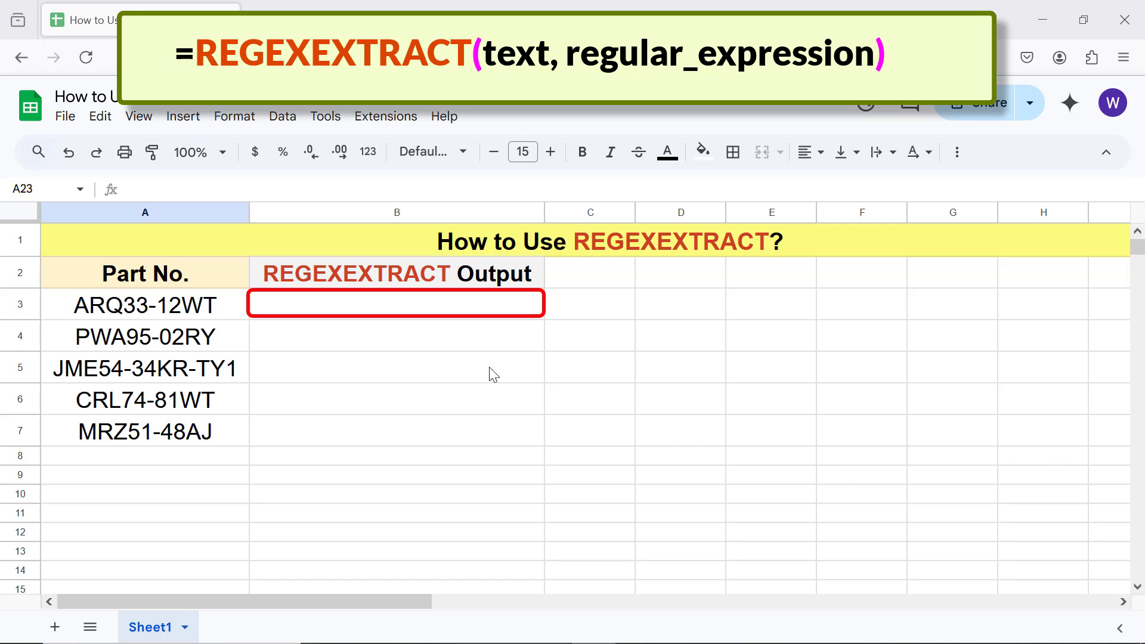
{"action": "left_click", "coordinate": [397, 303]}
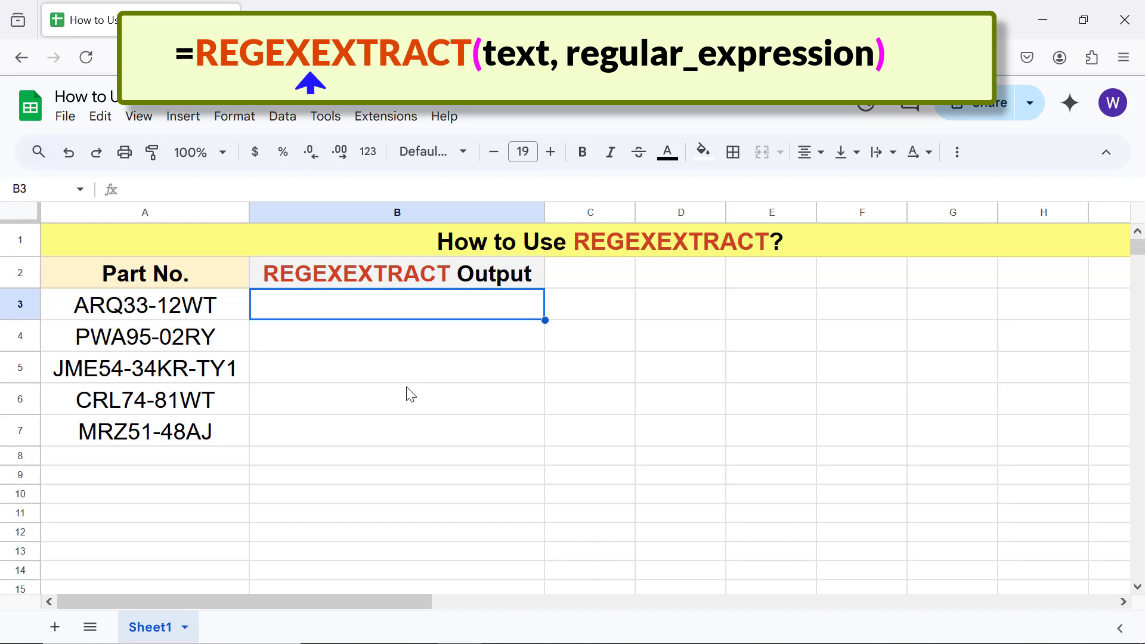
Step: Enter =REGEXEXTRACT(A3,"-(.*)") in B3, previewing 12WT
{"action": "type", "text": "="}
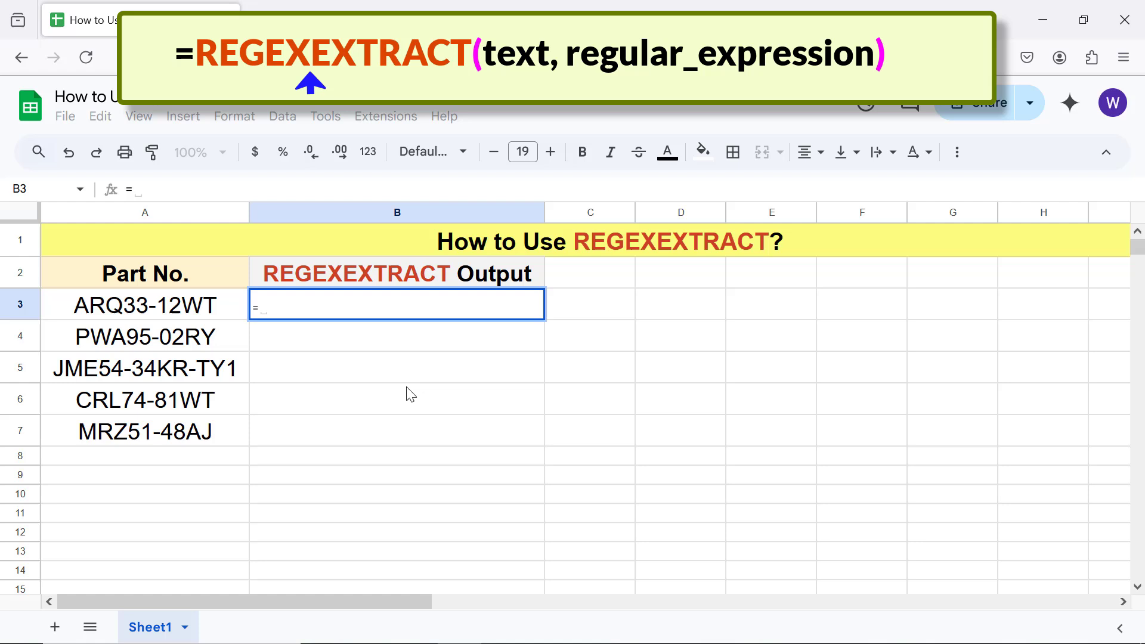
{"action": "type", "text": "reg"}
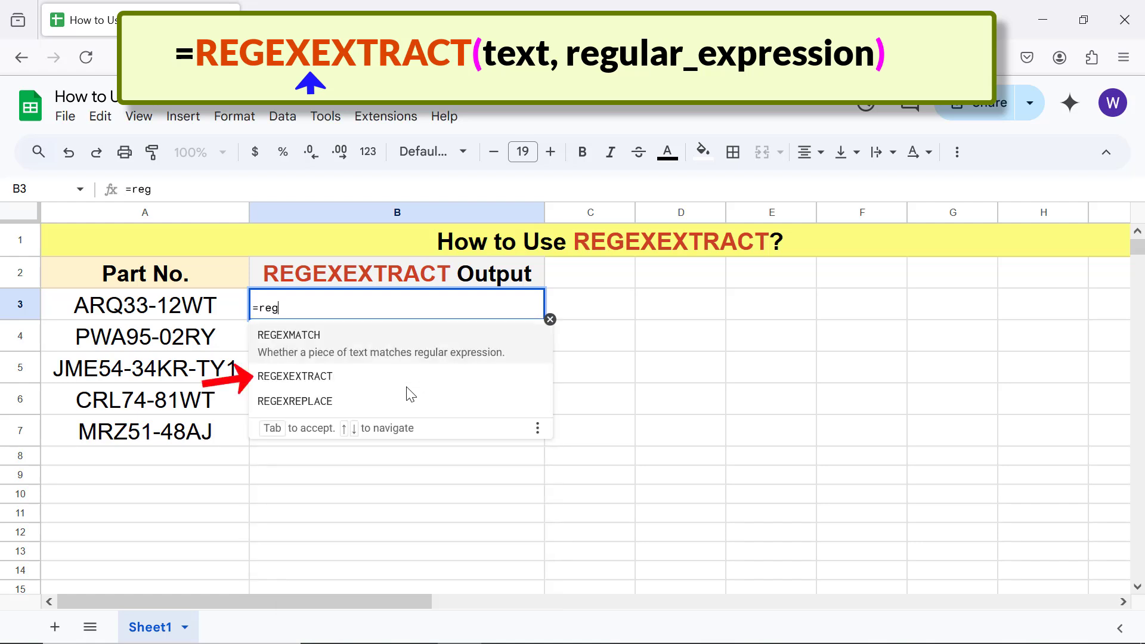
{"action": "left_click", "coordinate": [296, 376]}
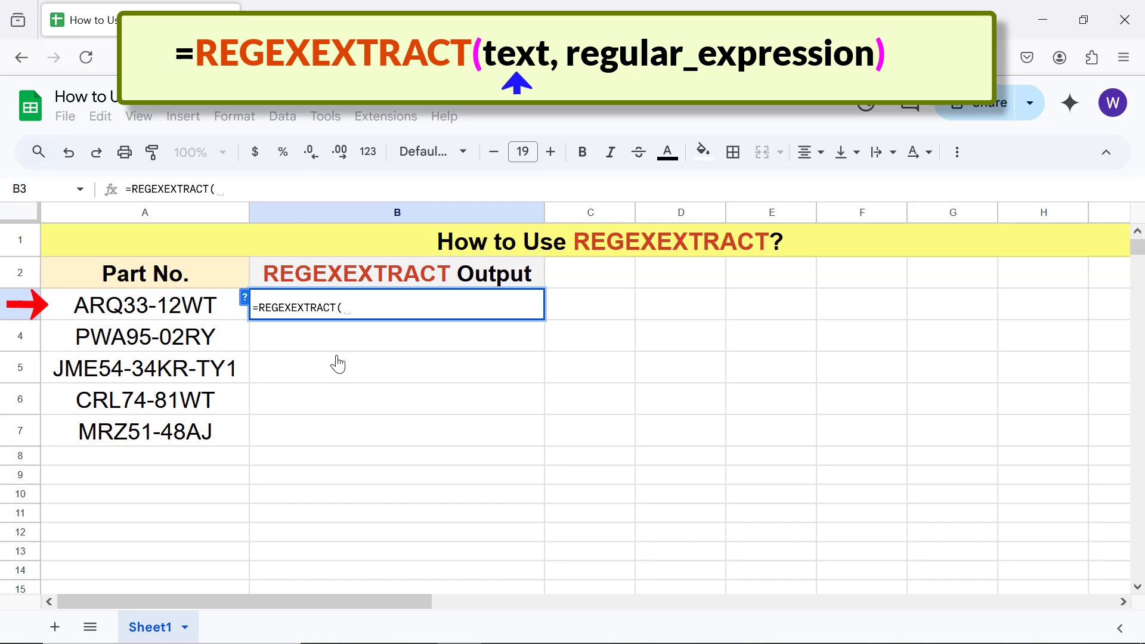
{"action": "left_click", "coordinate": [145, 304]}
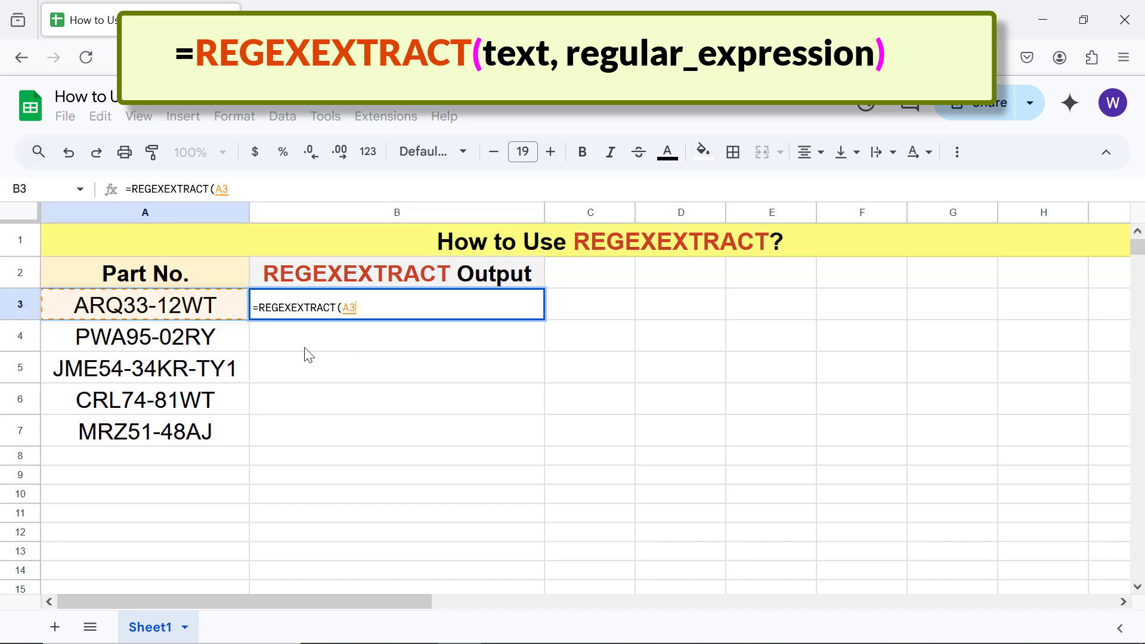
{"action": "type", "text": ","}
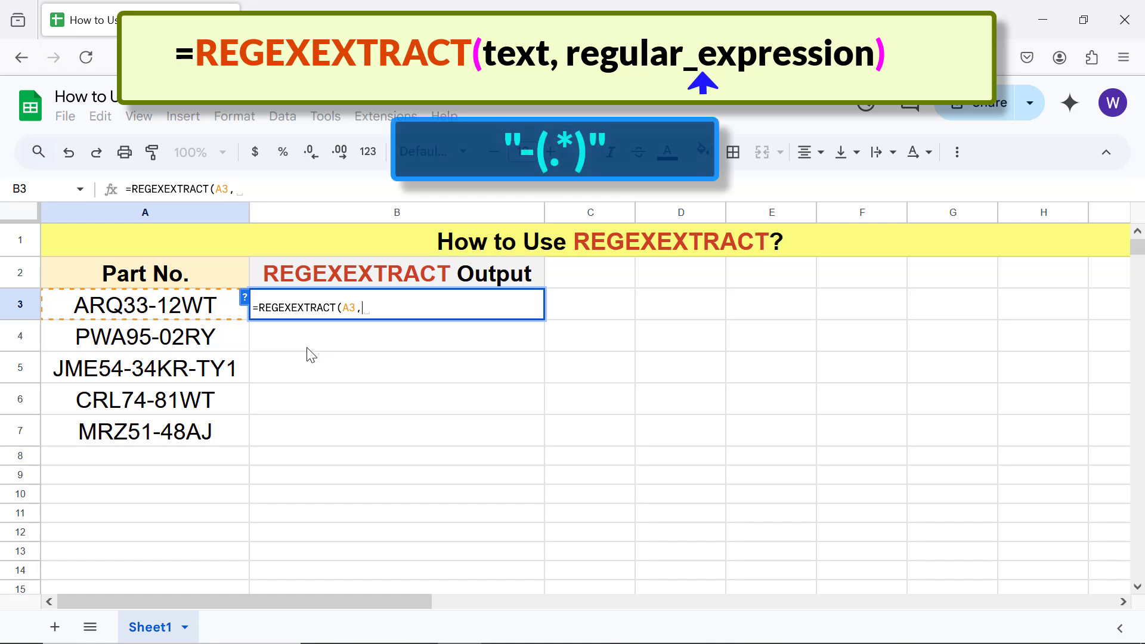
{"action": "type", "text": "\"-(.*)\")"}
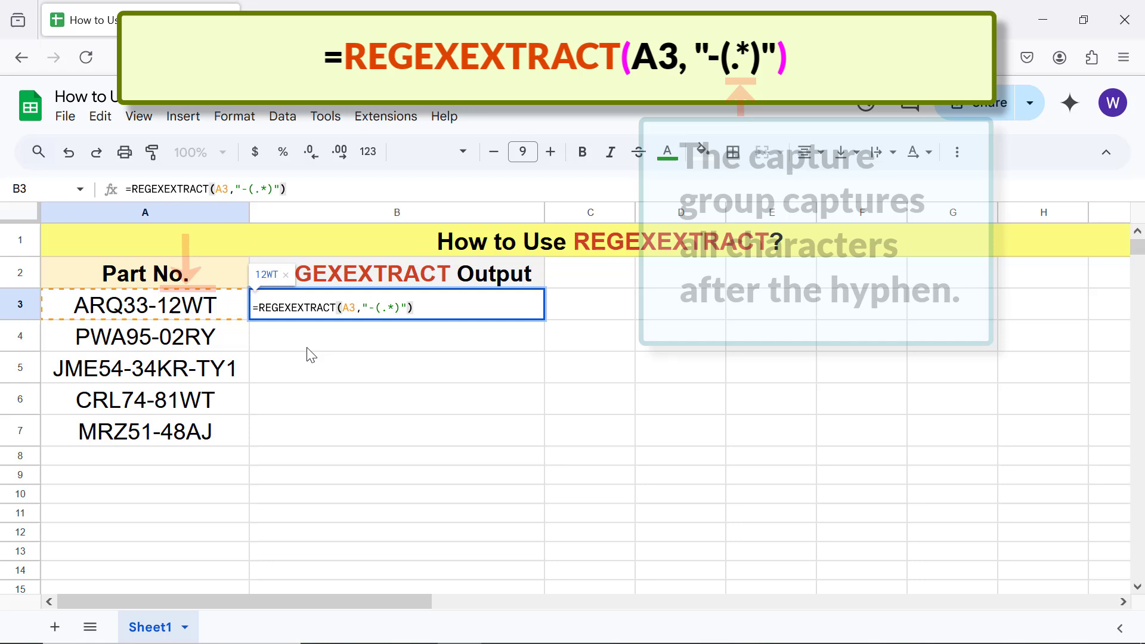
Step: Commit the B3 formula and accept autofill down to B7, extracting 12WT through 48AJ
{"action": "key", "text": "enter"}
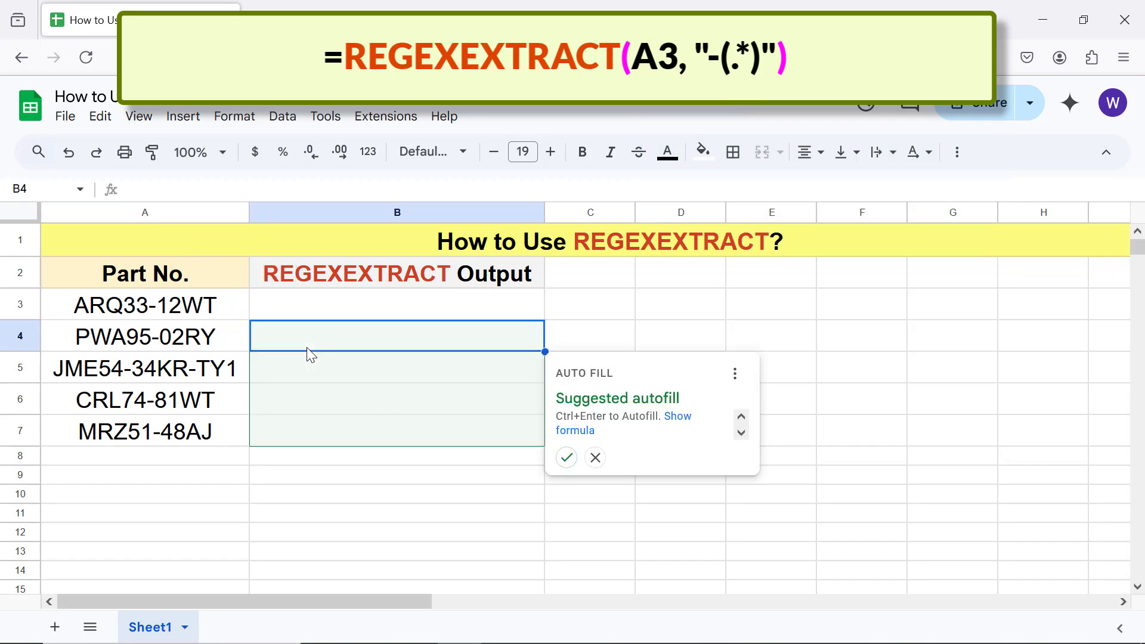
{"action": "left_click", "coordinate": [566, 457]}
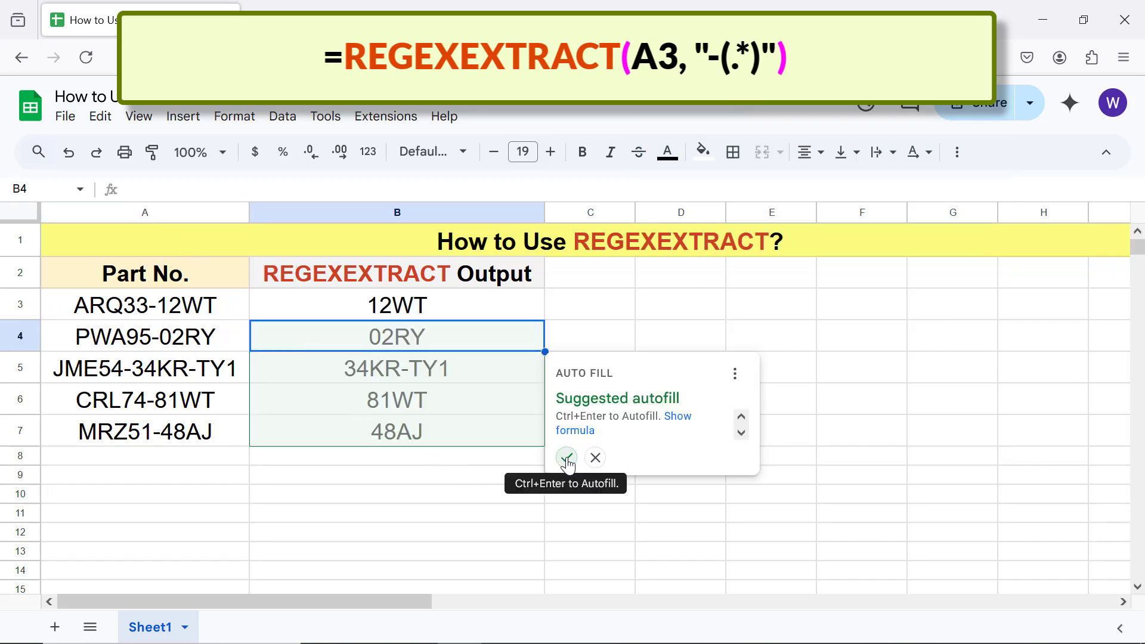
{"action": "left_click", "coordinate": [566, 458]}
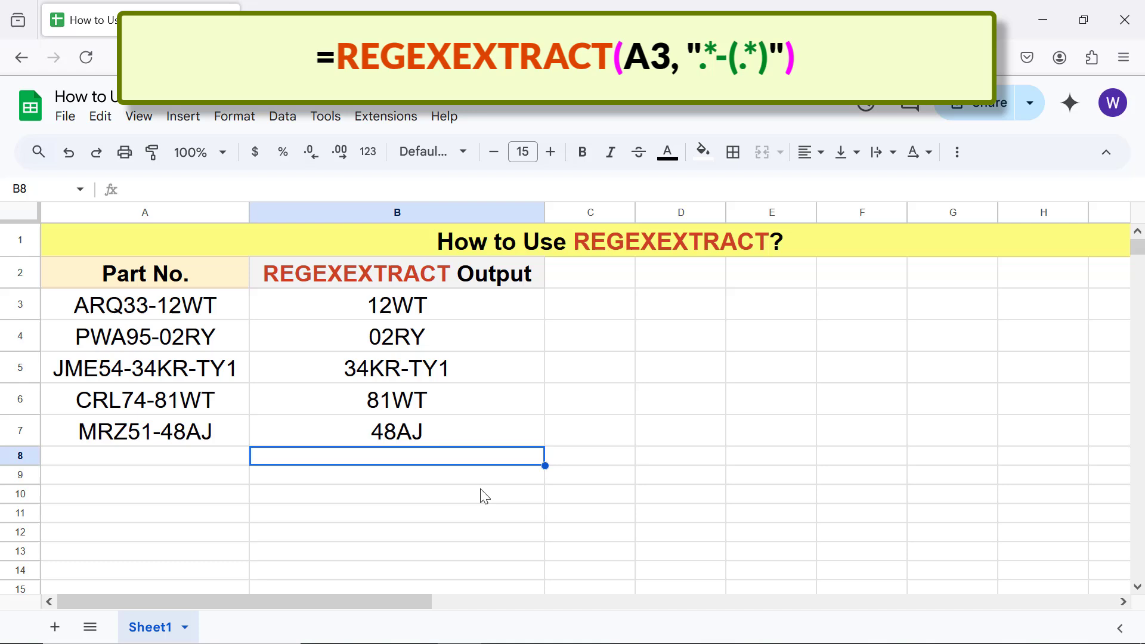
{"action": "mouse_move", "coordinate": [390, 387]}
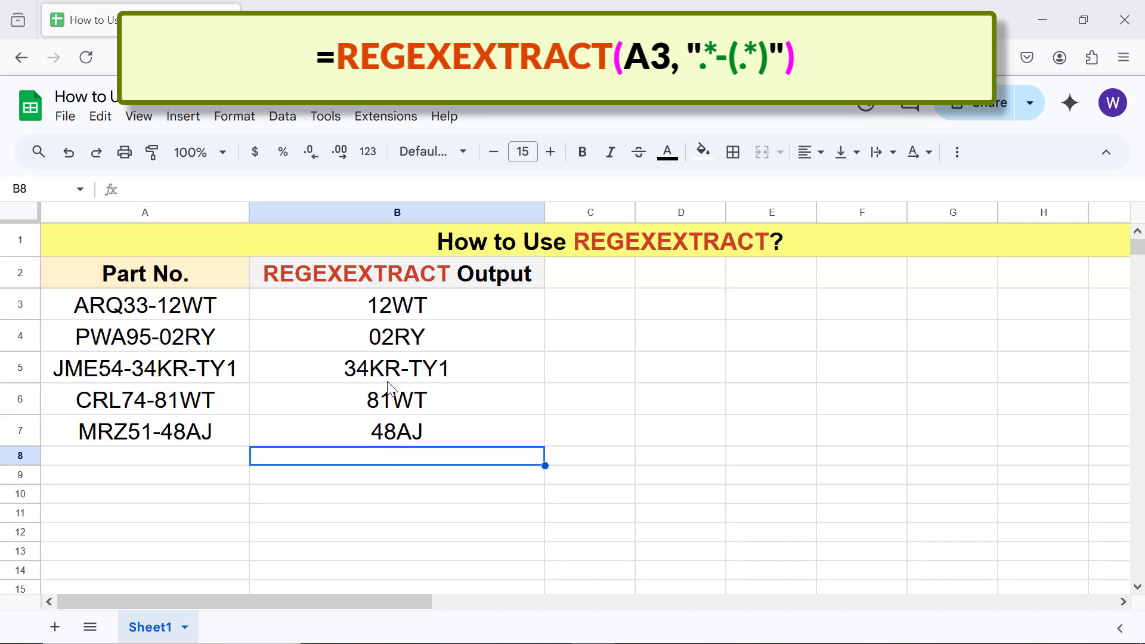
{"action": "left_click", "coordinate": [397, 368]}
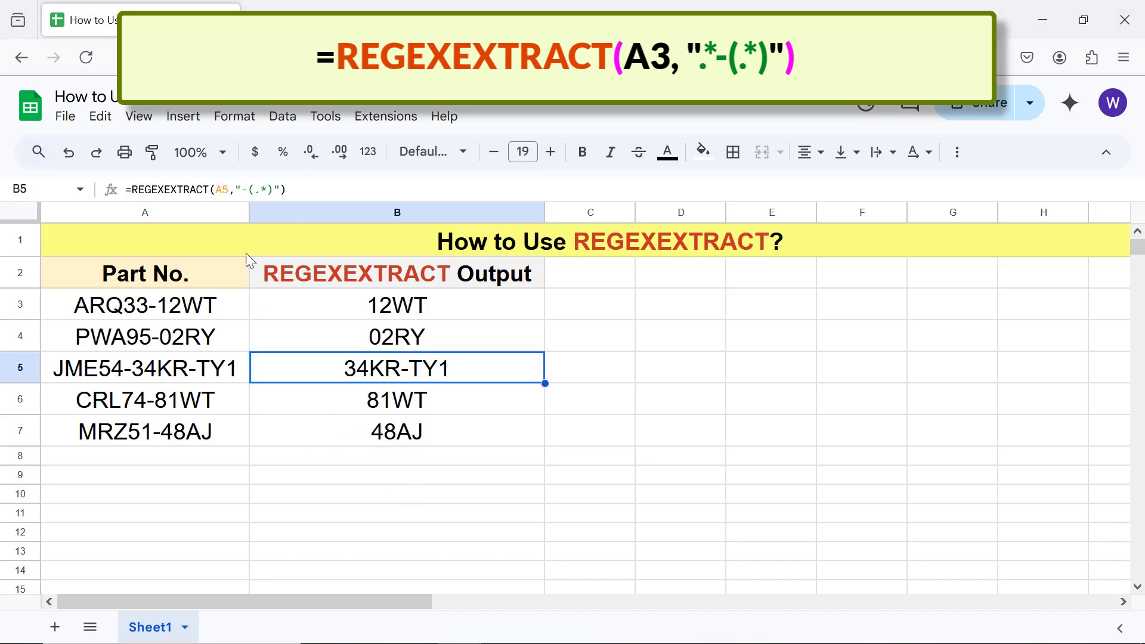